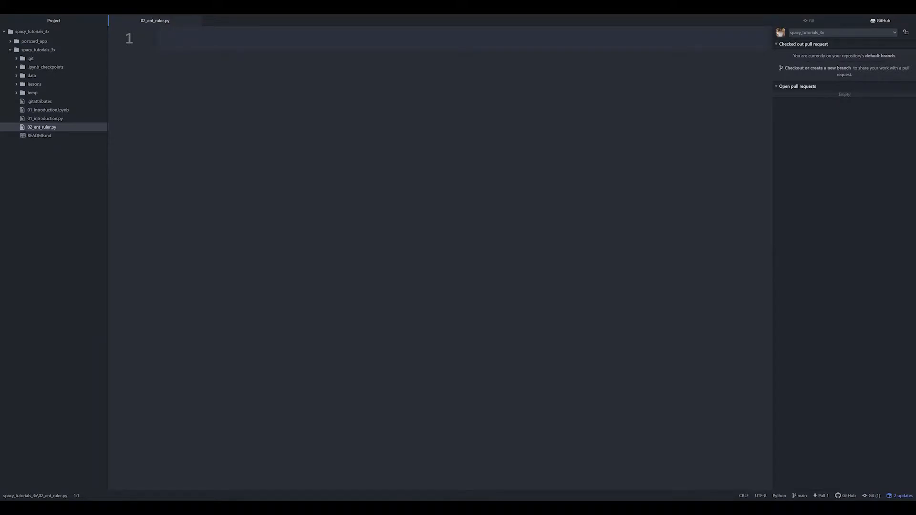
Import spacy and set text to the sentence about Martha playing basketball in Spain
{"action": "type", "text": "import spacy"}
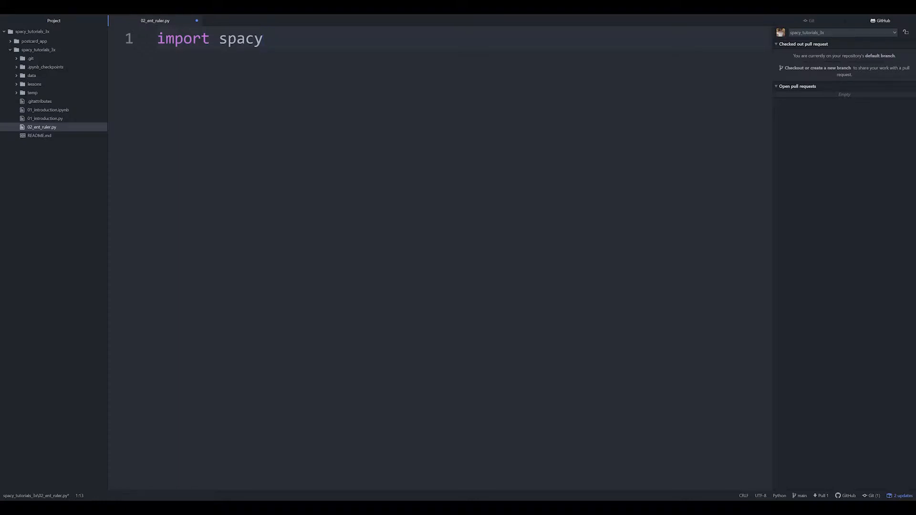
{"action": "key", "text": "Enter"}
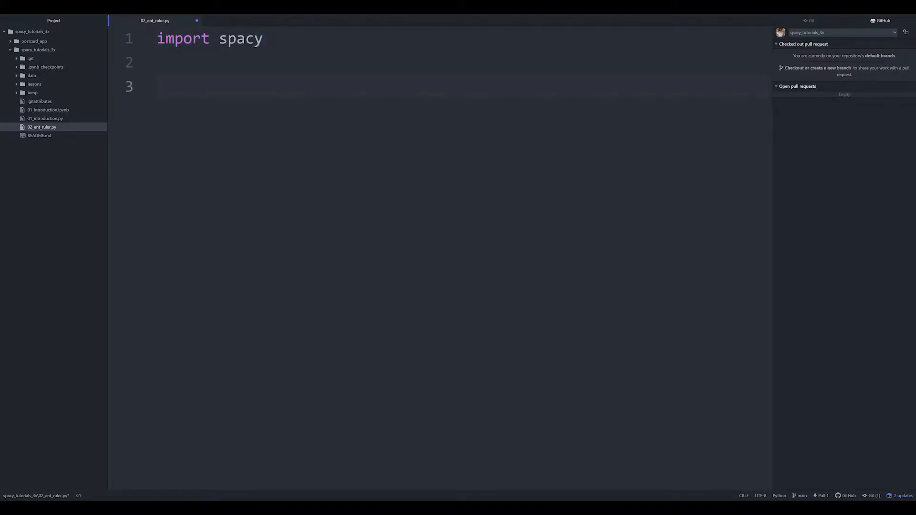
{"action": "type", "text": "text = \"Martha, a senior, moved to Spain where she will be playing basketball until 05 June 2022 or until she can't play any longer.\""}
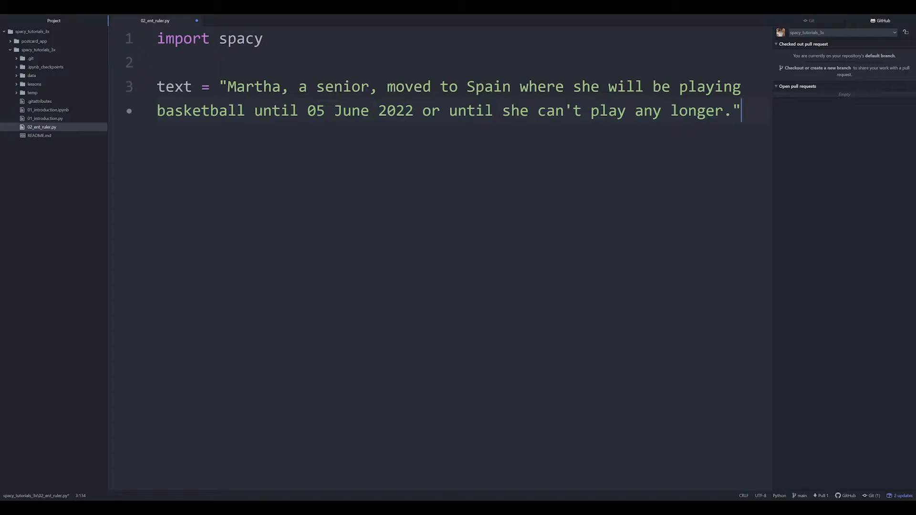
{"action": "left_click", "coordinate": [230, 111]}
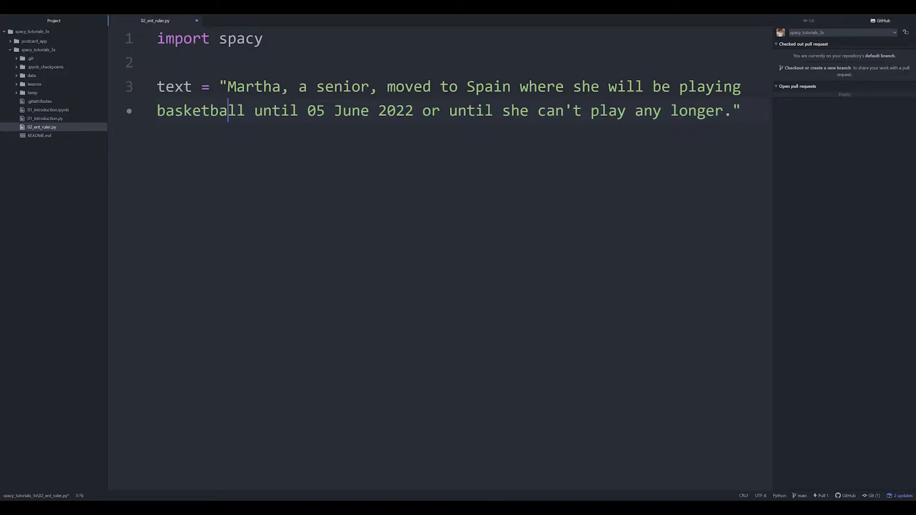
{"action": "double_click", "coordinate": [200, 111]}
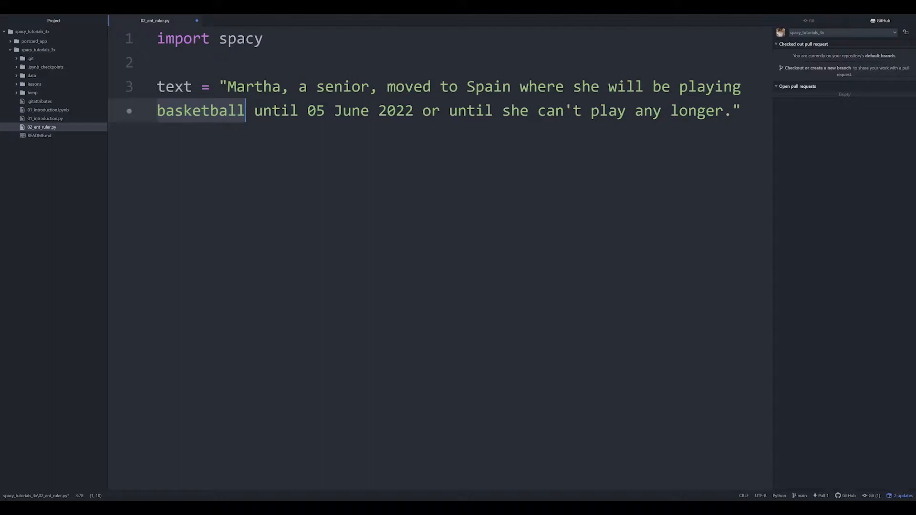
{"action": "key", "text": "Enter"}
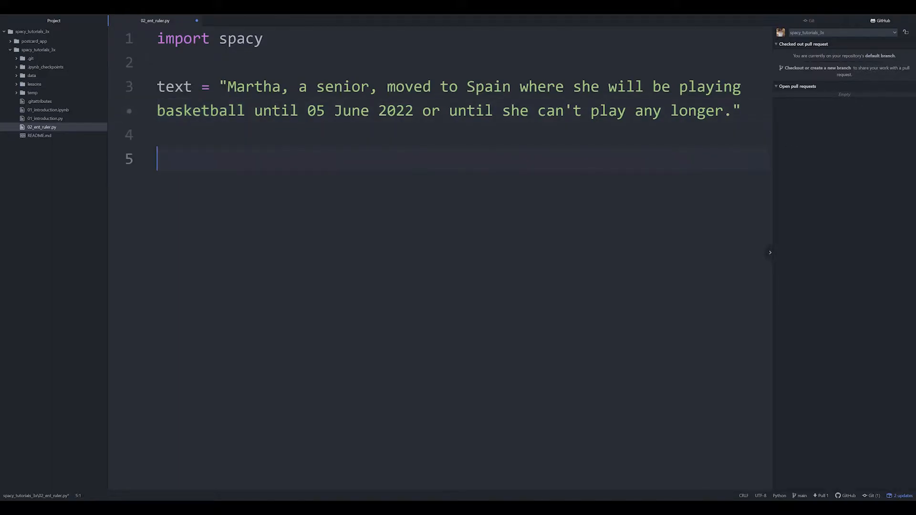
Add nlp = spacy.load("en_core_web_sm") below the text variable
{"action": "type", "text": "nlp ="}
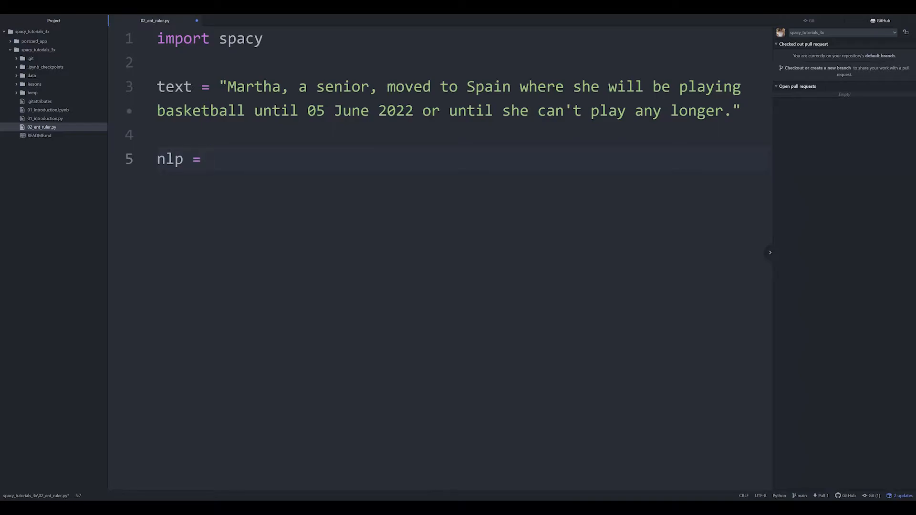
{"action": "type", "text": "spa"}
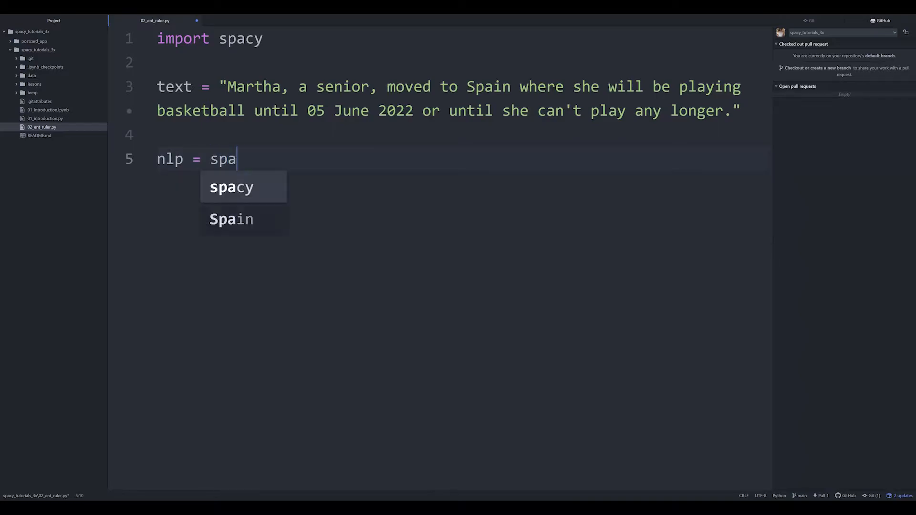
{"action": "type", "text": "cy.load(\"e"}
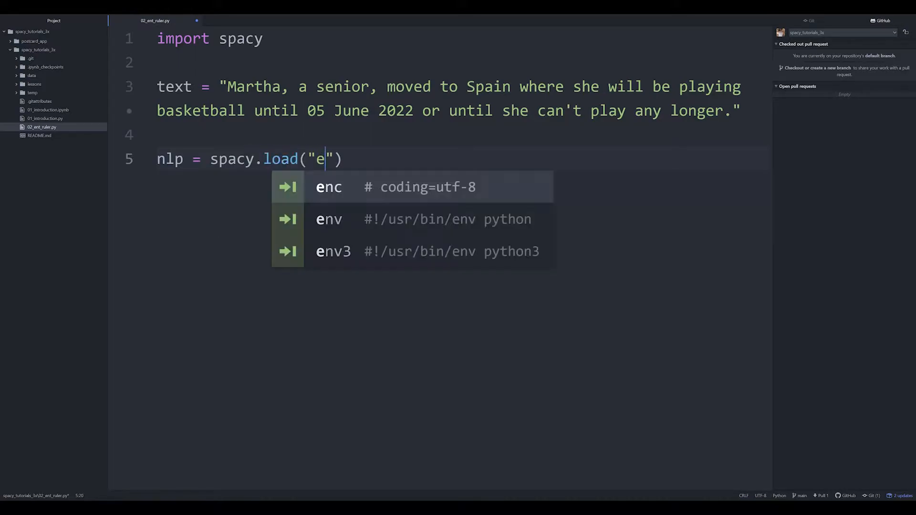
{"action": "type", "text": "n_core_web_s"}
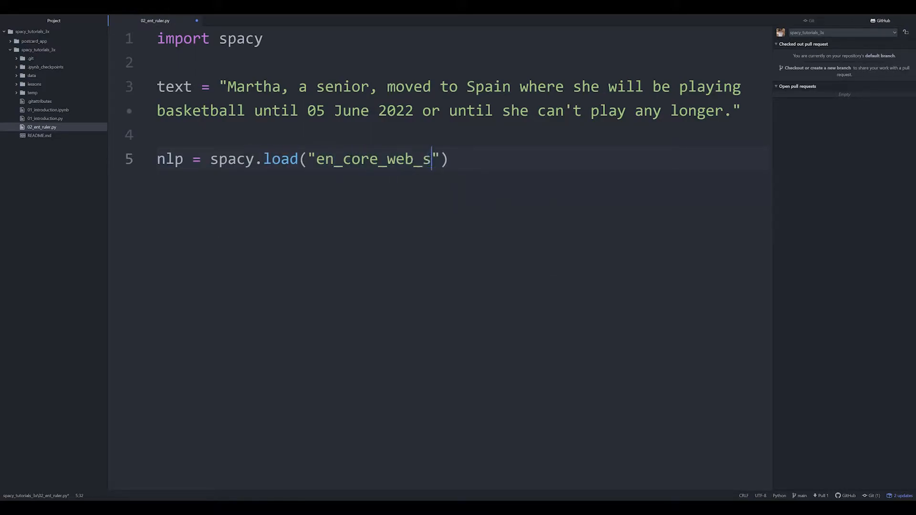
{"action": "type", "text": "m"}
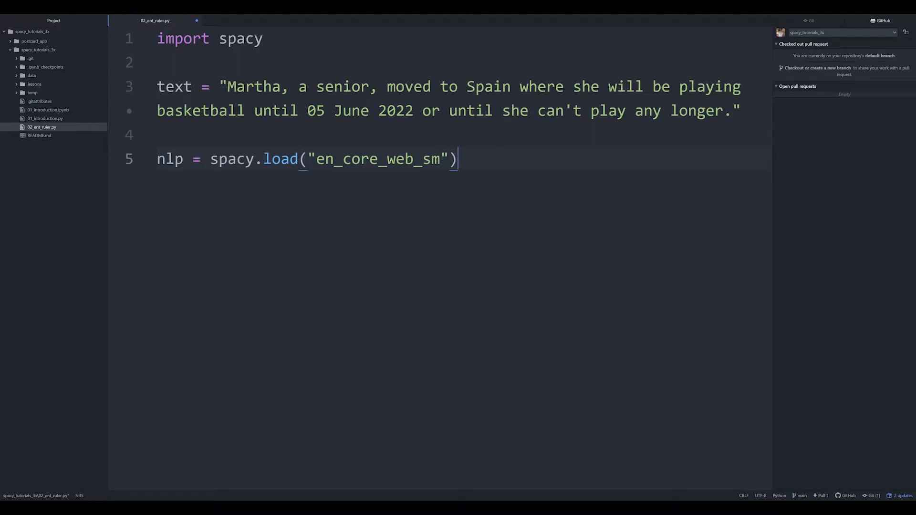
{"action": "key", "text": "Enter"}
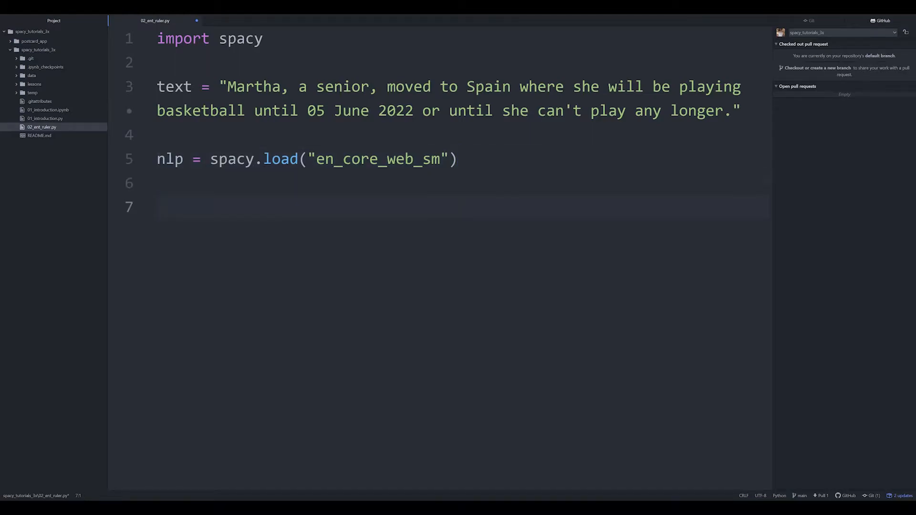
Write ruler = nlp.add_pipe("entity_ruler") on line 7
{"action": "type", "text": "ruler"}
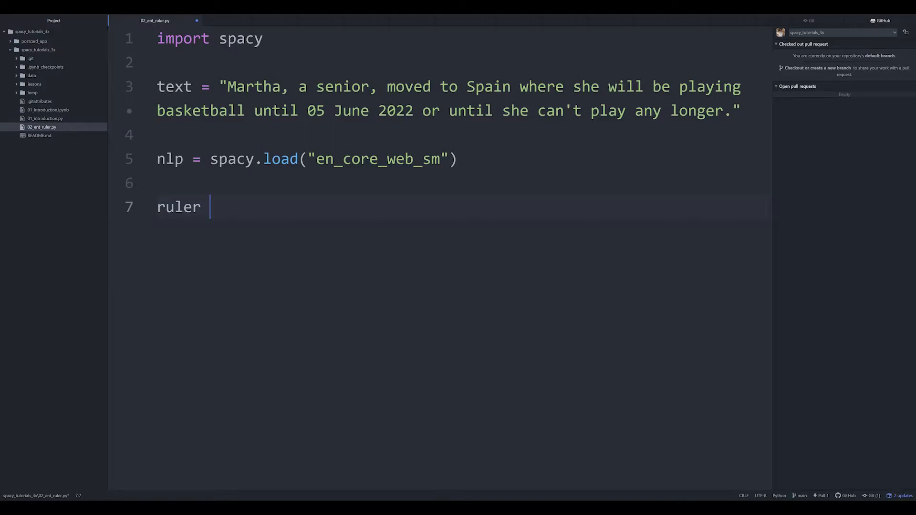
{"action": "type", "text": "= n"}
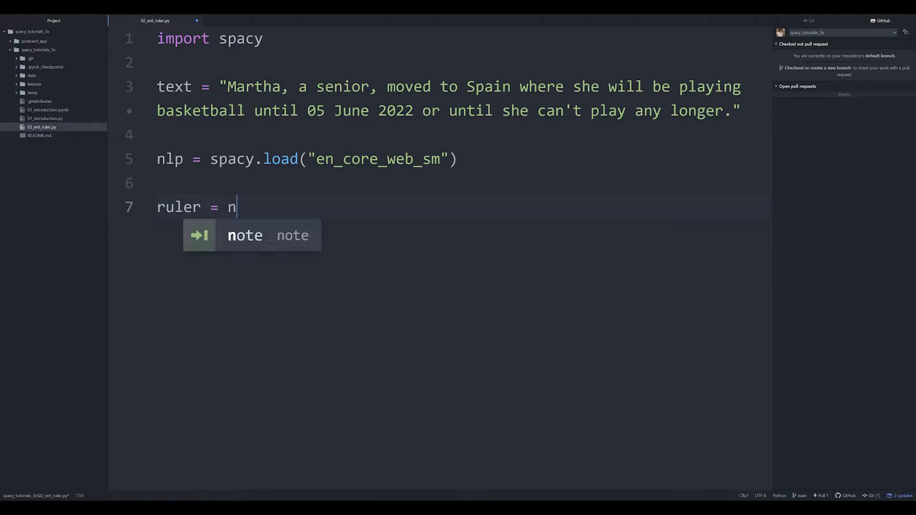
{"action": "type", "text": "lp.ad"}
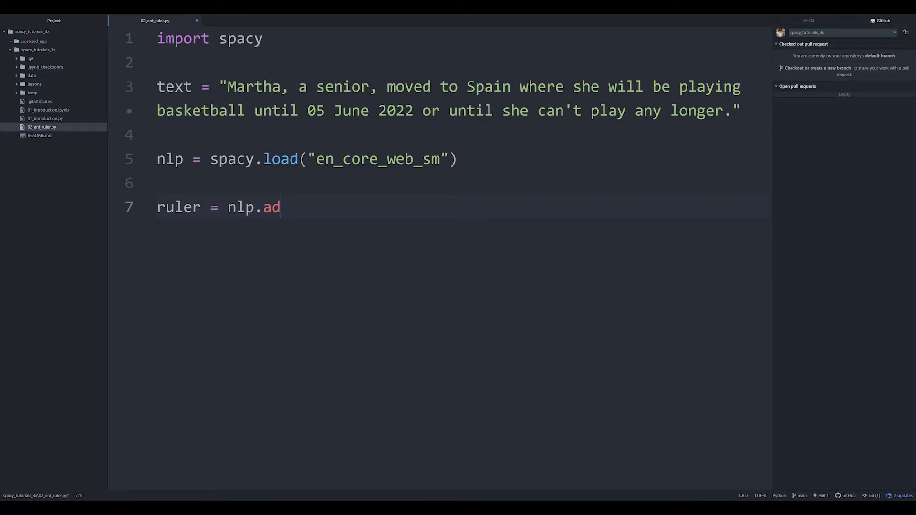
{"action": "type", "text": "d_pipe()"}
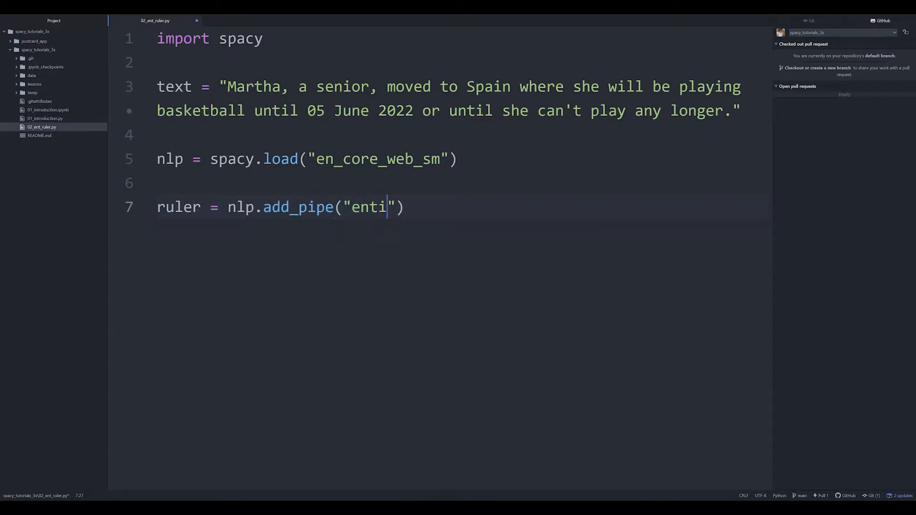
{"action": "type", "text": "ty_ruler"}
{"action": "type", "text": "pa"}
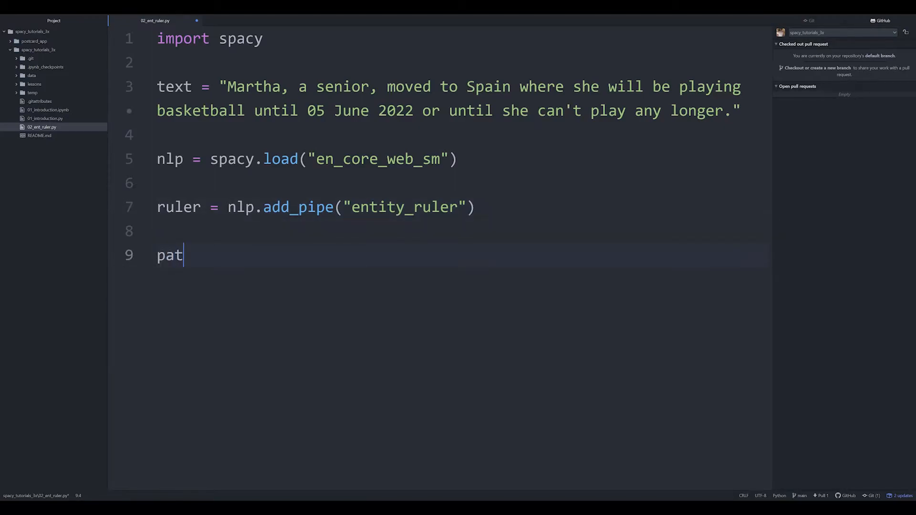
Write patterns = [{"label": "SPORT", "pattern": "basketball"}] on line 9
{"action": "type", "text": "tern"}
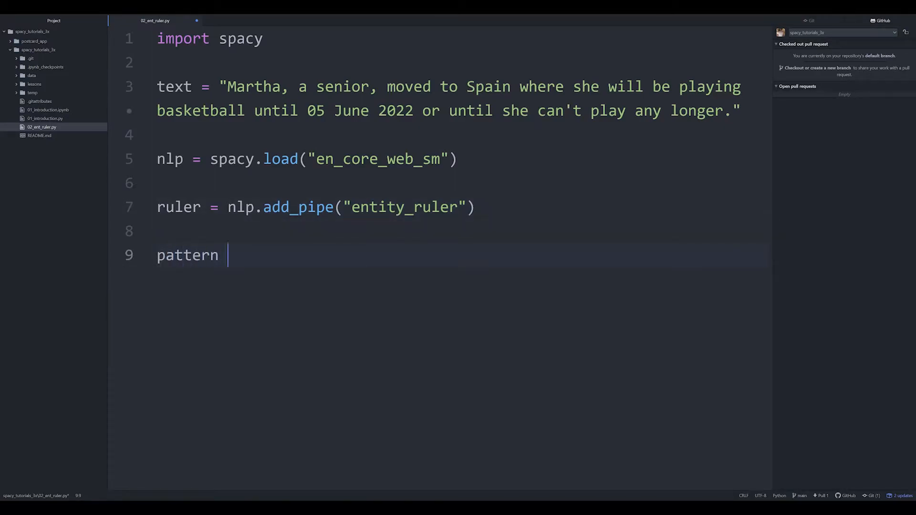
{"action": "type", "text": "[]"}
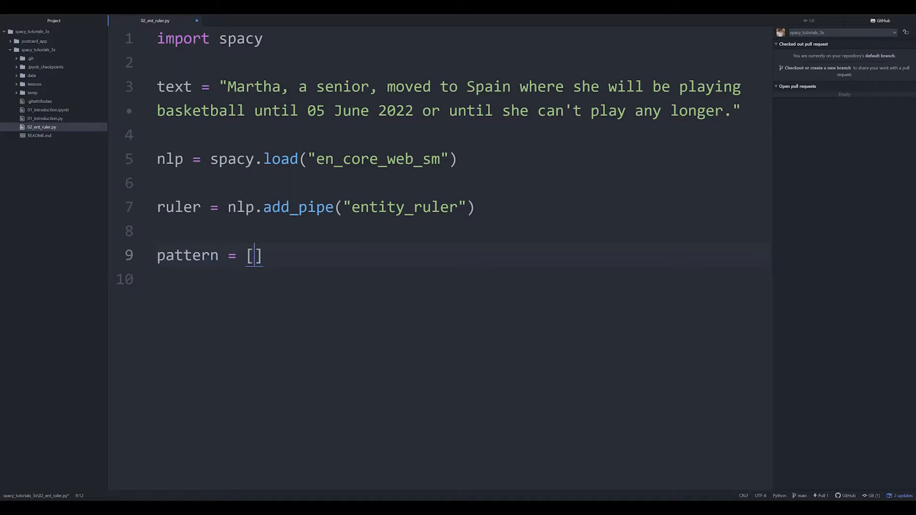
{"action": "type", "text": "{"}
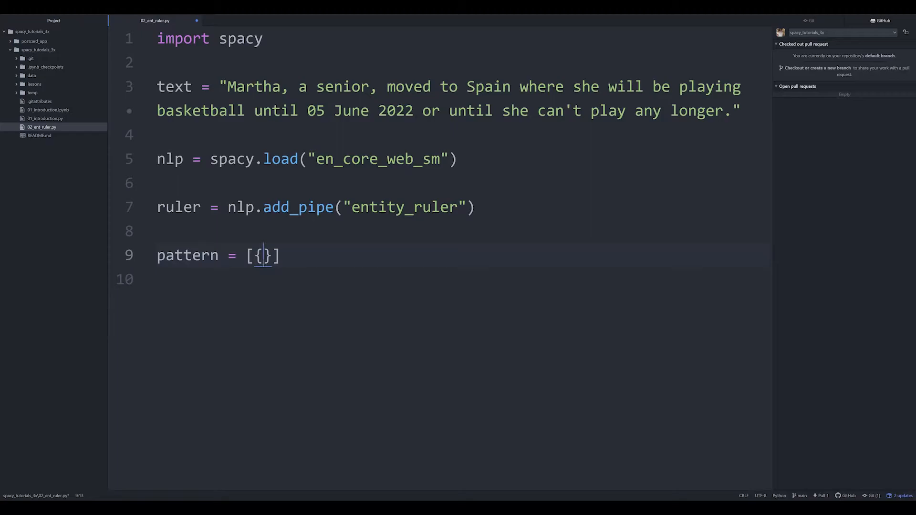
{"action": "type", "text": "\"\""}
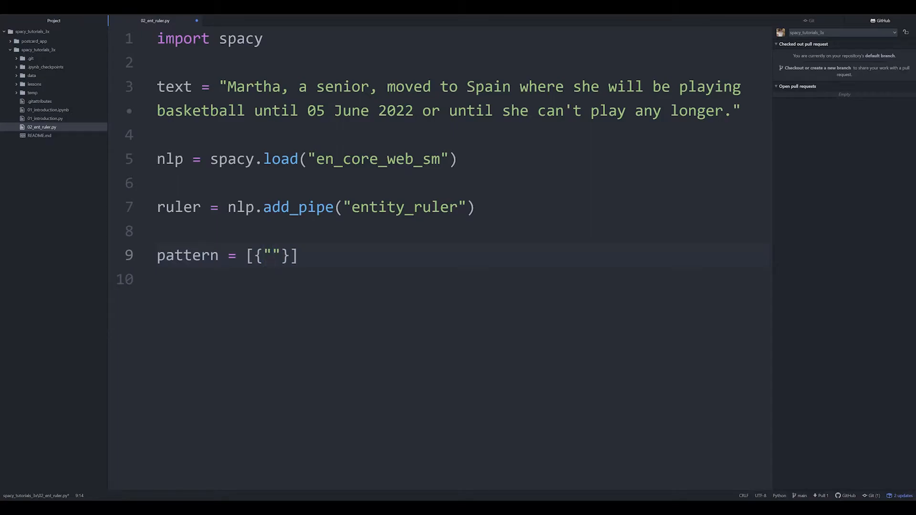
{"action": "type", "text": "label\":"}
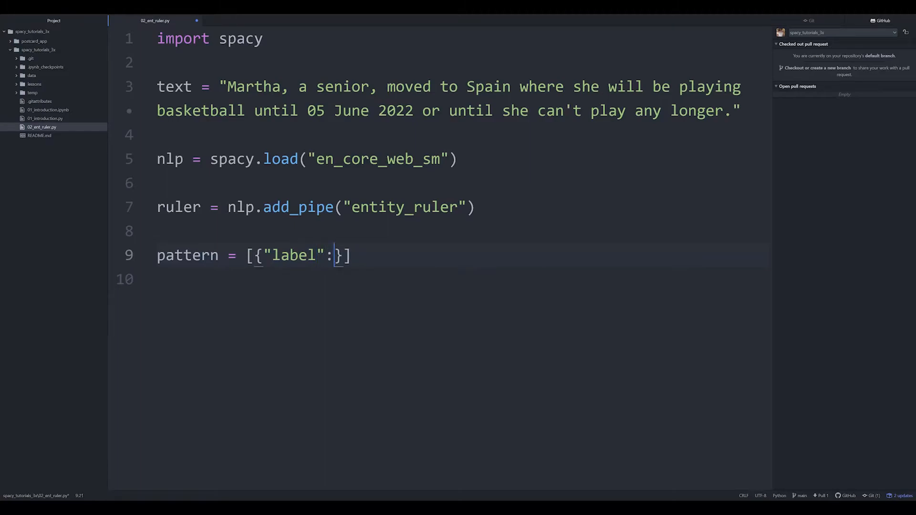
{"action": "type", "text": "\"SPORT\""}
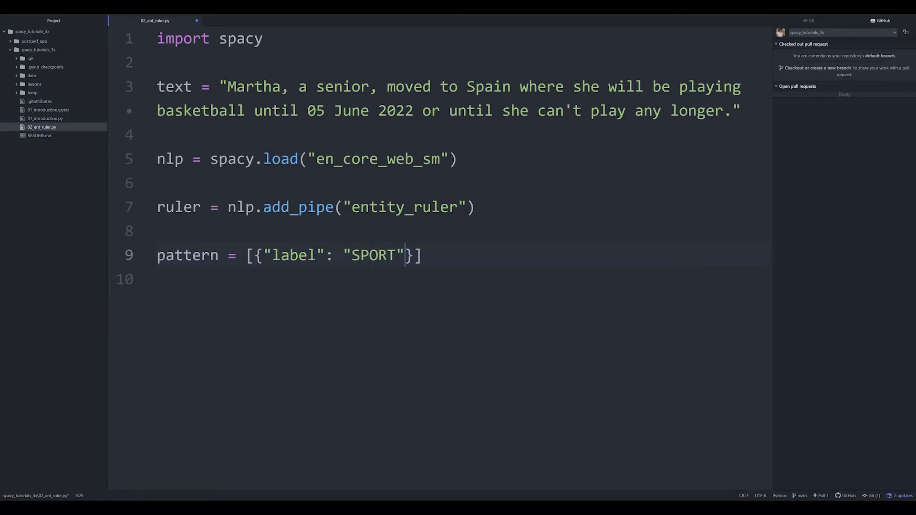
{"action": "type", "text": ","}
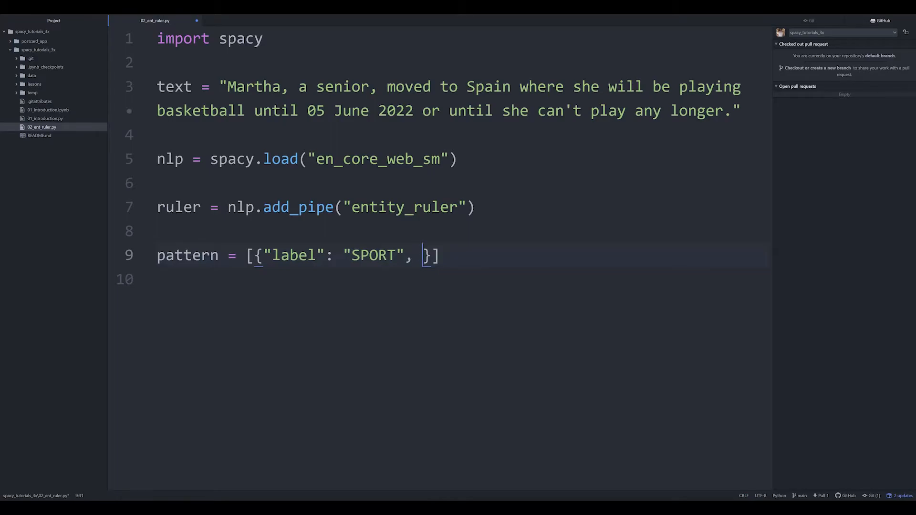
{"action": "type", "text": "pattern"}
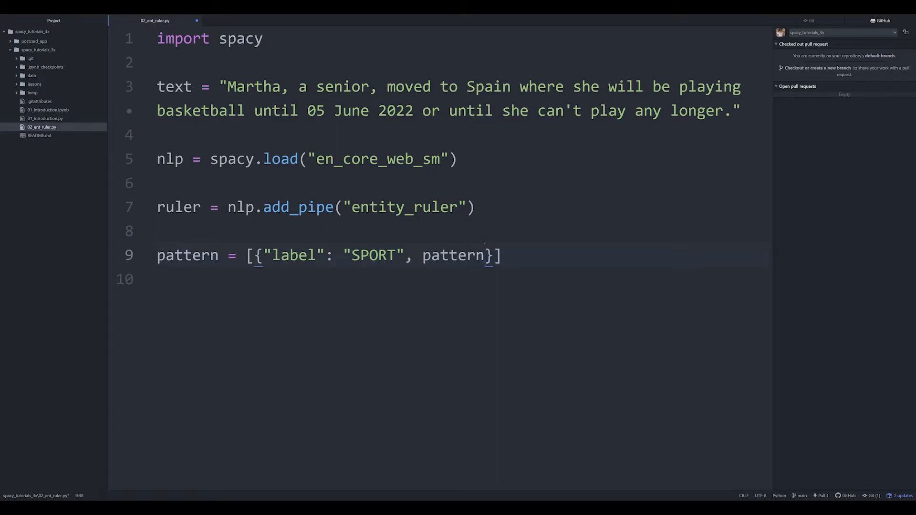
{"action": "type", "text": "s"}
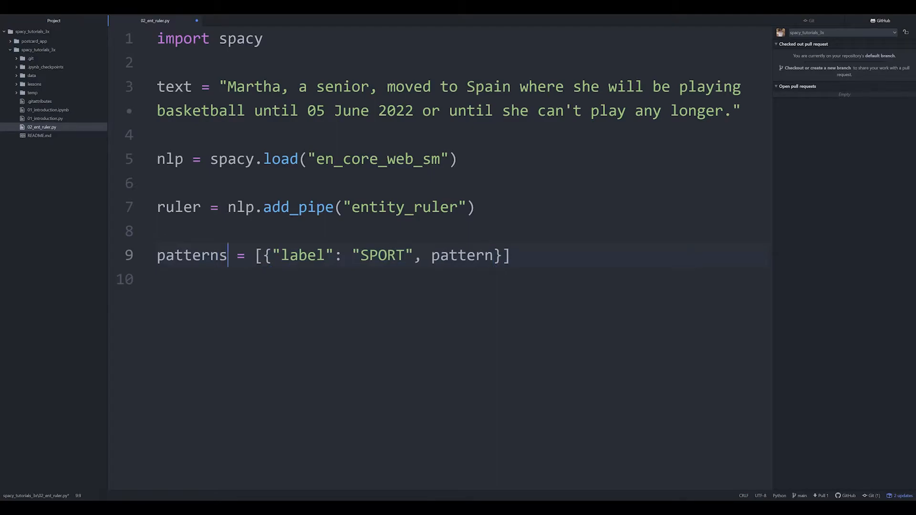
{"action": "type", "text": "\"\""}
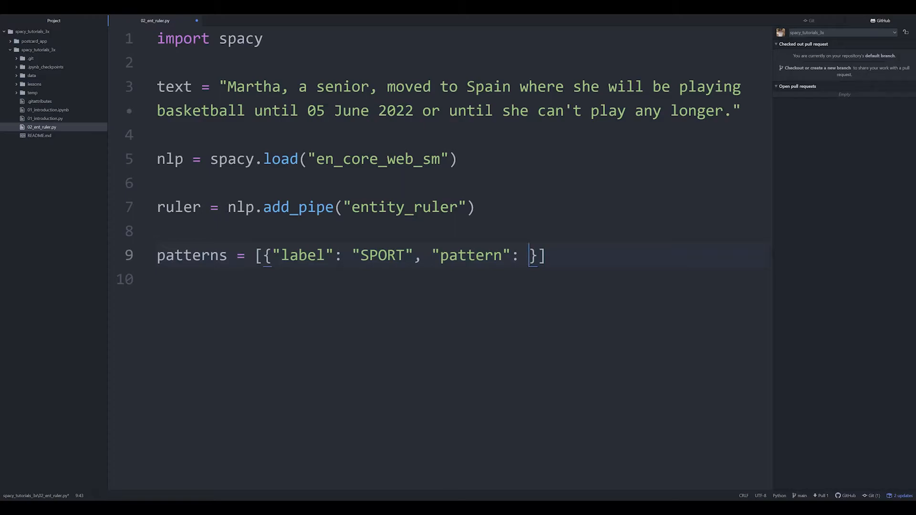
{"action": "type", "text": "\"basketball\""}
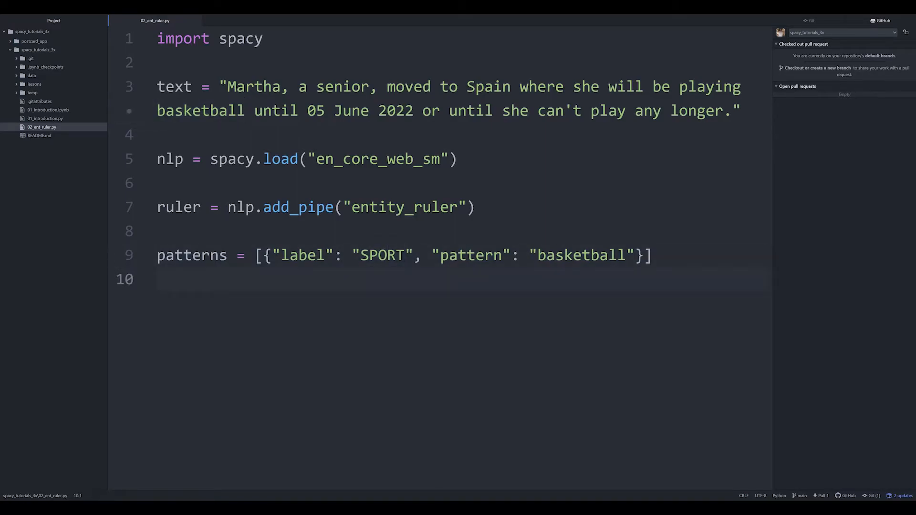
Add the patterns to the ruler with ruler.add_patterns(patterns)
{"action": "key", "text": "Enter"}
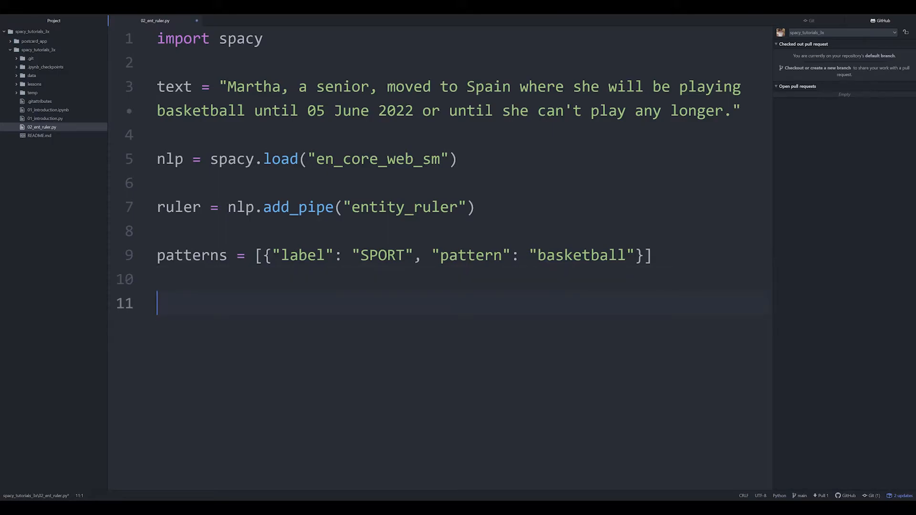
{"action": "type", "text": "ruler"}
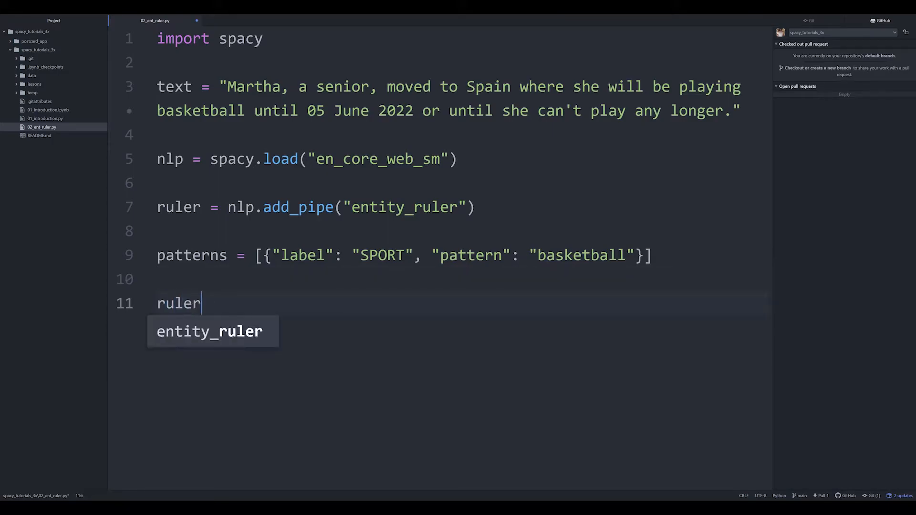
{"action": "type", "text": ".add_patterns("}
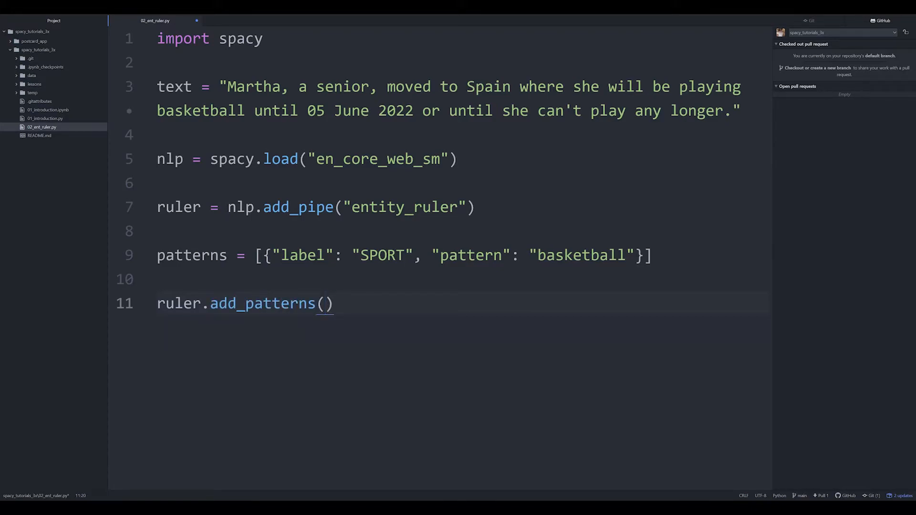
{"action": "type", "text": "patterns"}
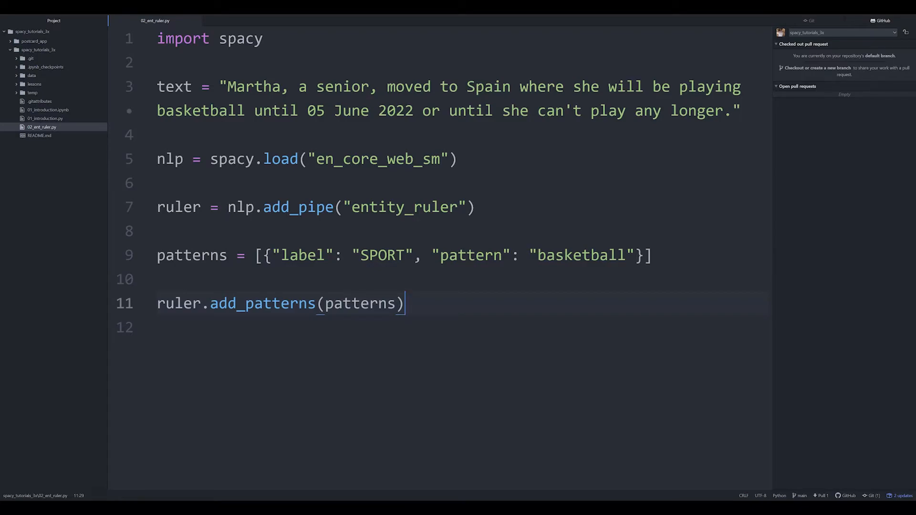
Process the sentence with doc = nlp(text) and begin a for loop
{"action": "key", "text": "Enter"}
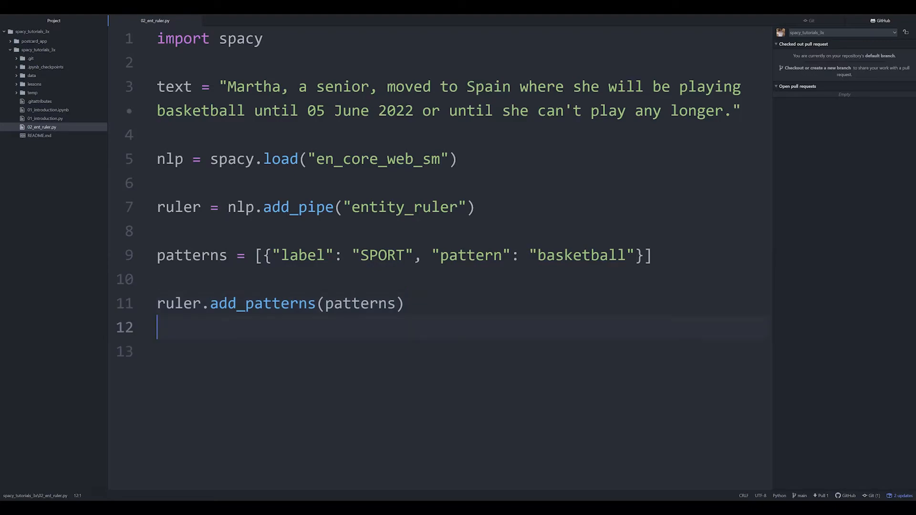
{"action": "type", "text": "doc ="}
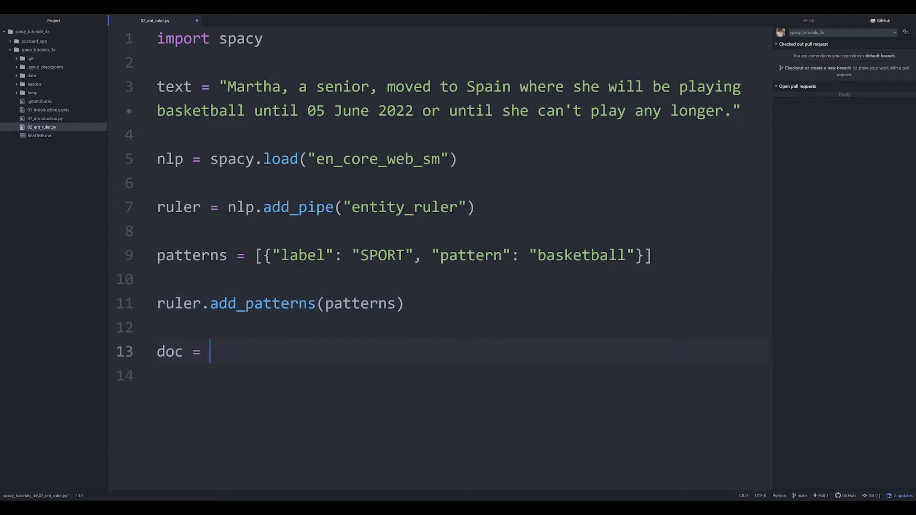
{"action": "type", "text": "nlp"}
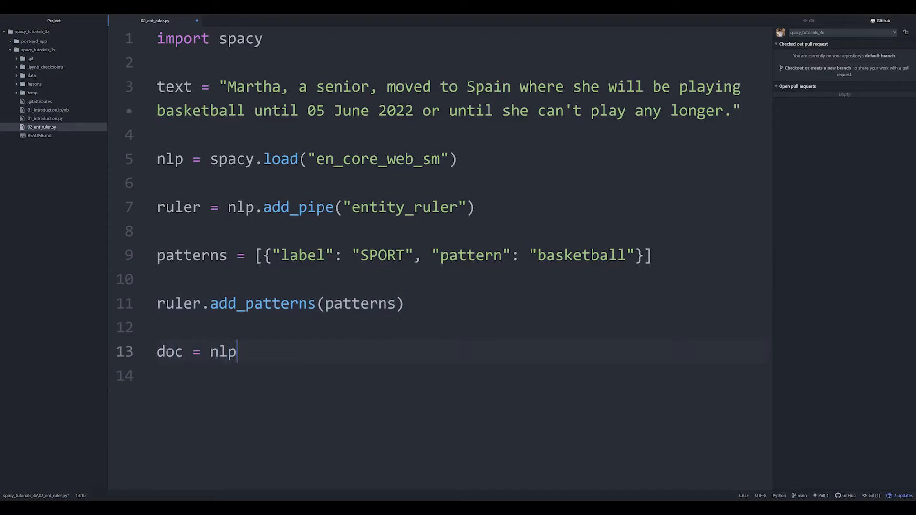
{"action": "type", "text": "(text)"}
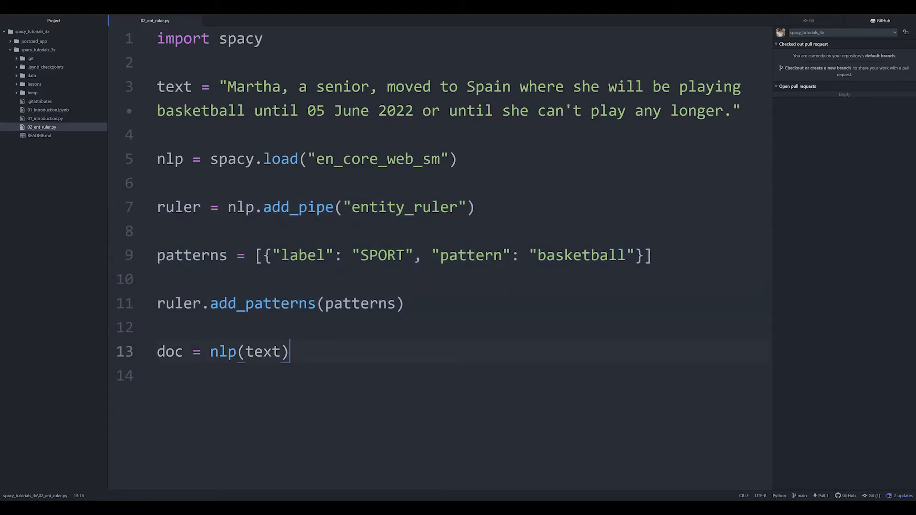
{"action": "type", "text": "for"}
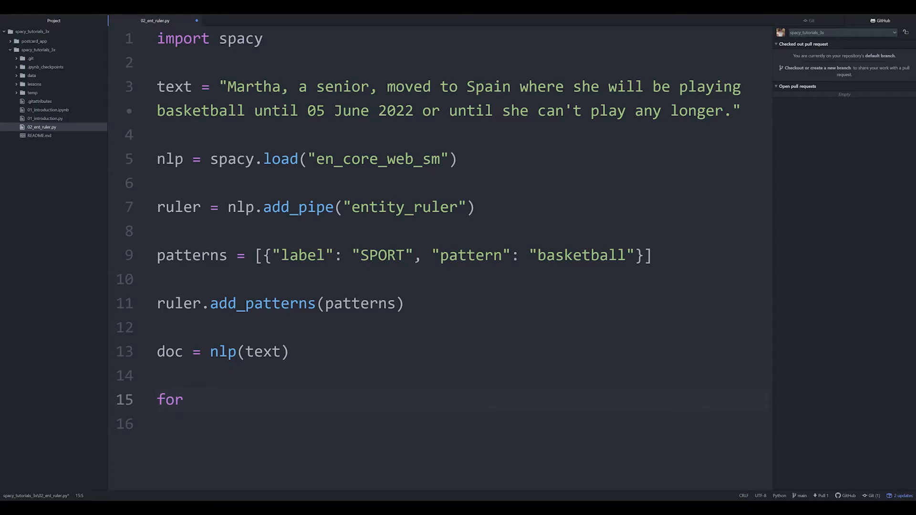
Write 'for ent in doc.ents:' with a print of each entity's text, then run the script
{"action": "type", "text": "ent in"}
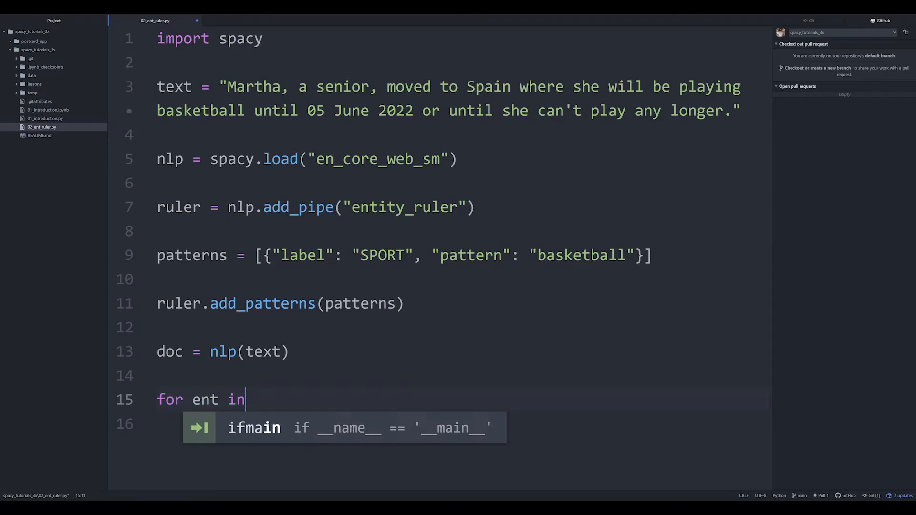
{"action": "type", "text": "doc.ents:"}
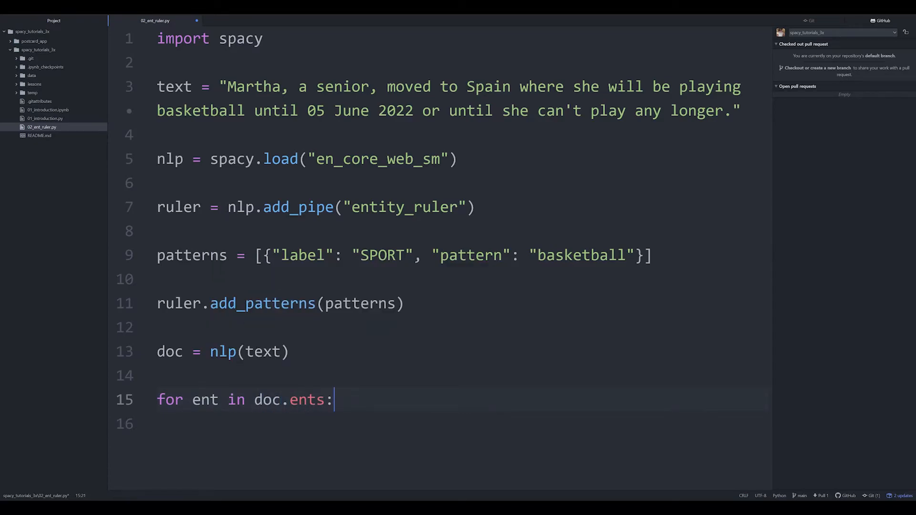
{"action": "key", "text": "Enter"}
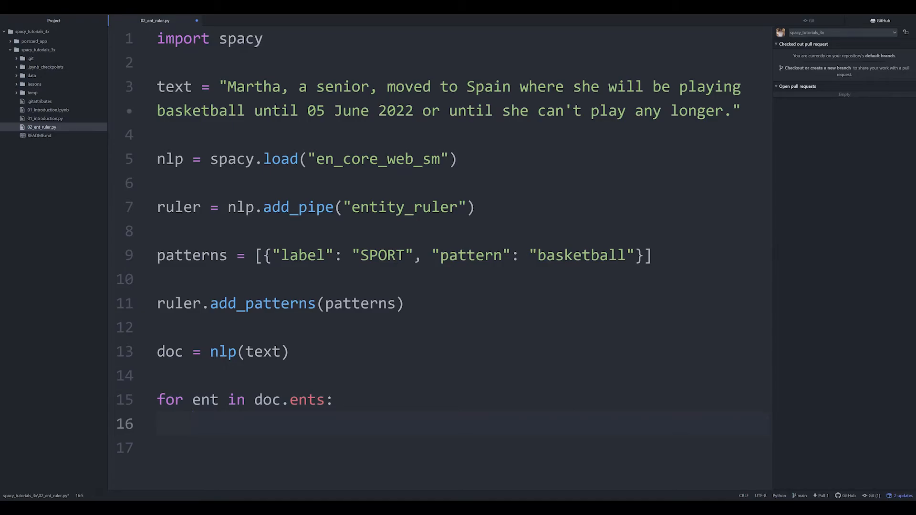
{"action": "type", "text": "print (ent.te"}
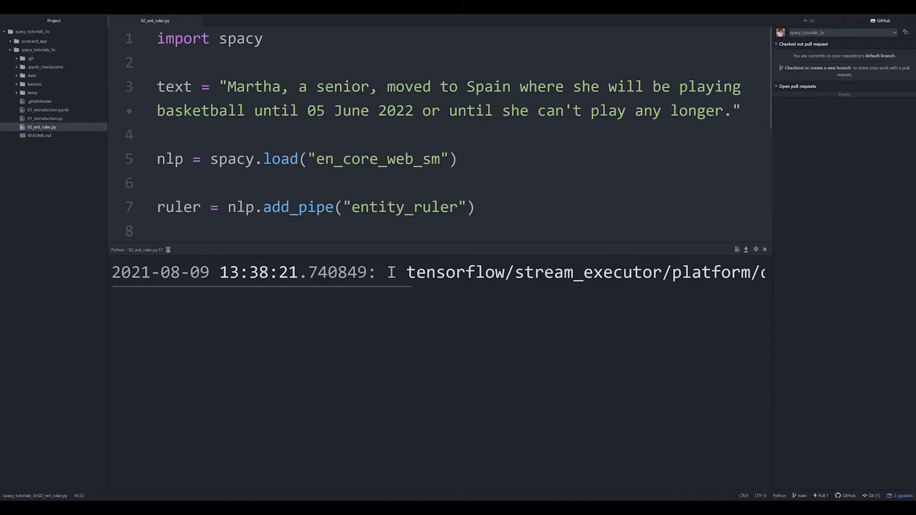
{"action": "double_click", "coordinate": [200, 110]}
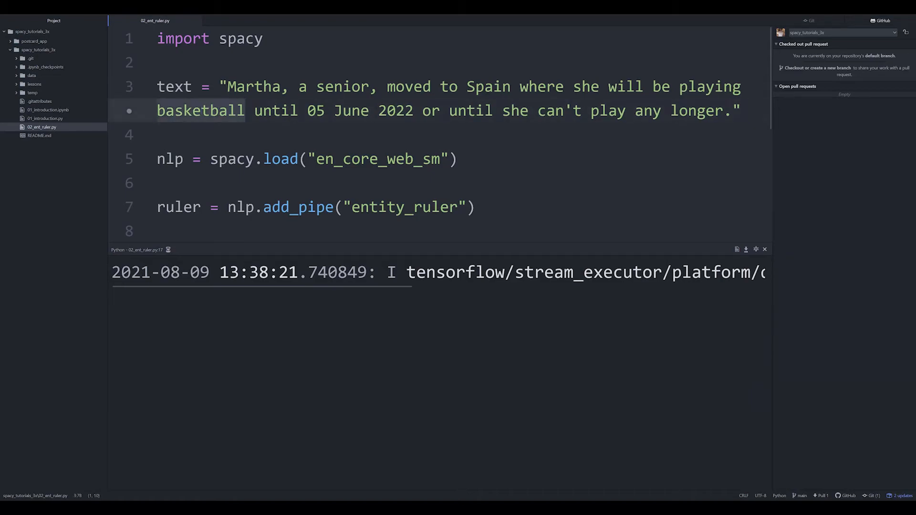